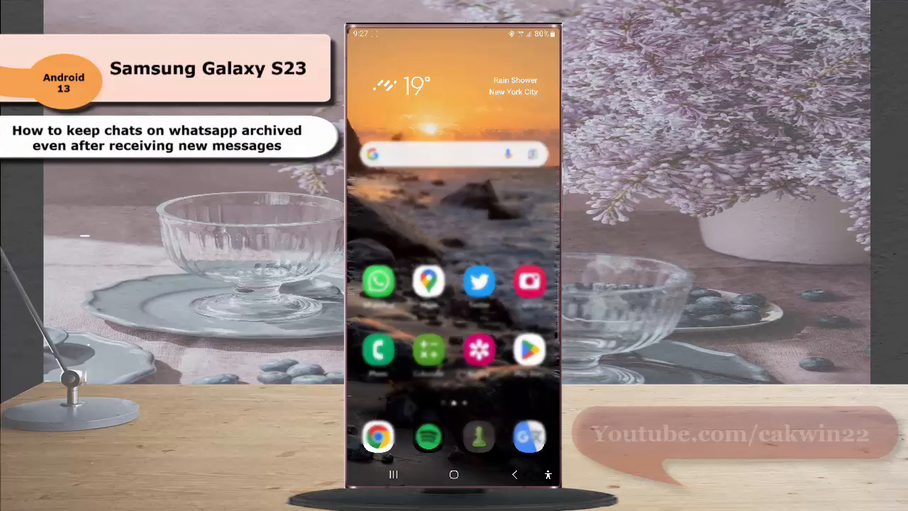
# Step: Launch WhatsApp from the home screen and reach its Settings page via the three-dot menu
pyautogui.click(378, 280)
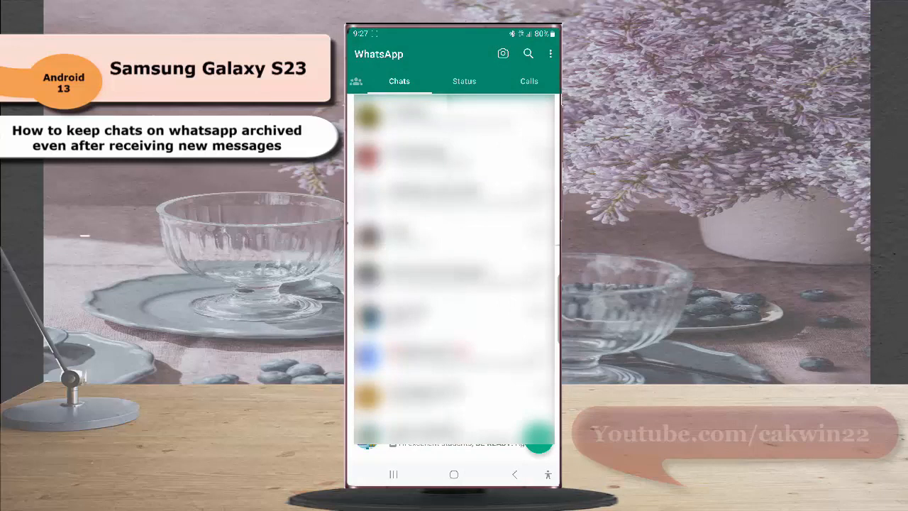
pyautogui.click(550, 54)
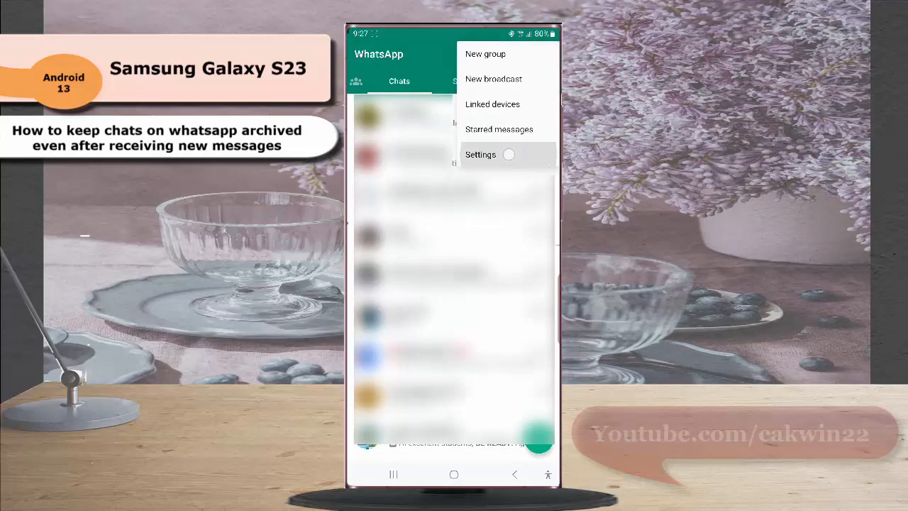
pyautogui.click(479, 154)
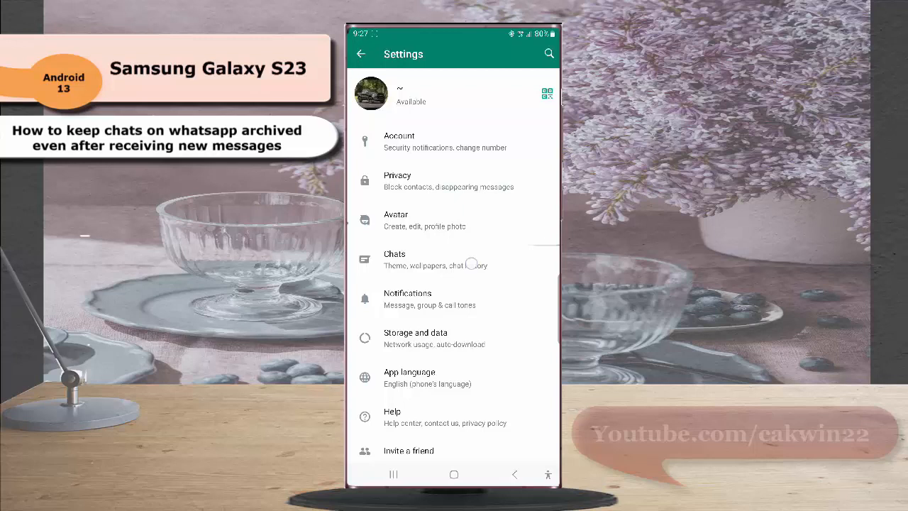
# Step: Switch on the 'Keep chats archived' toggle in Chats settings so it turns green
pyautogui.click(395, 258)
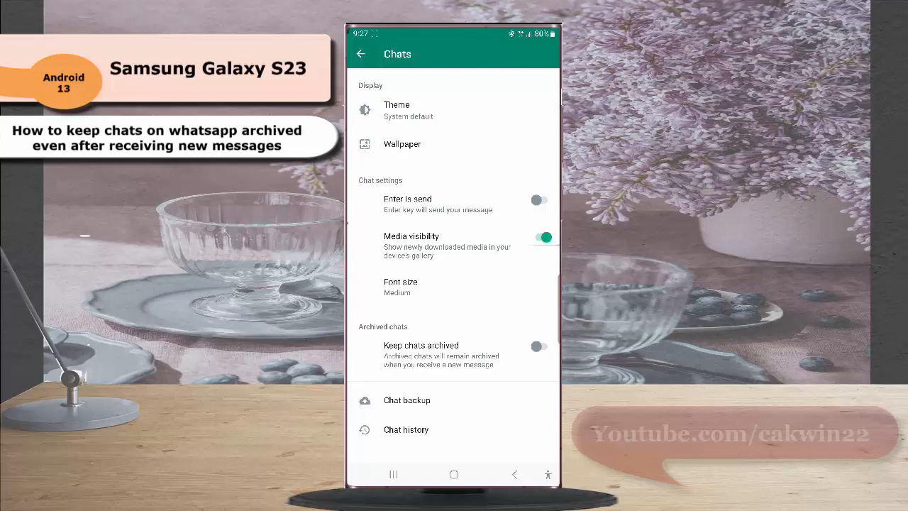
pyautogui.click(539, 347)
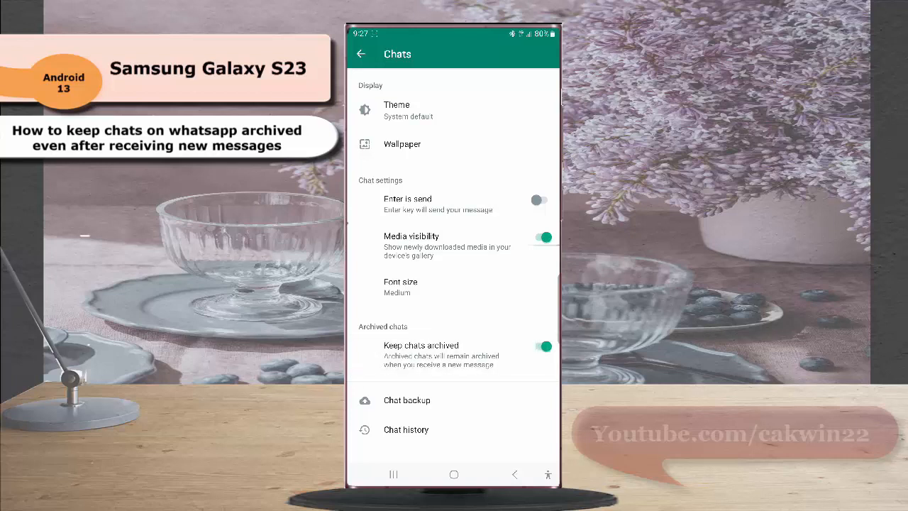